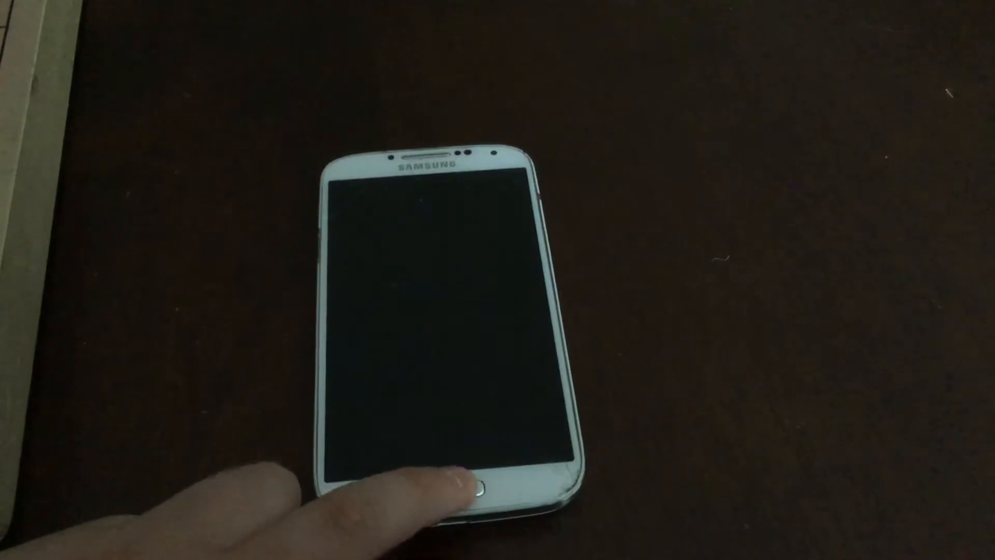
- From the unlocked home screen, bring up the Apps drawer listing all installed applications
{"action": "left_click", "coordinate": [476, 485]}
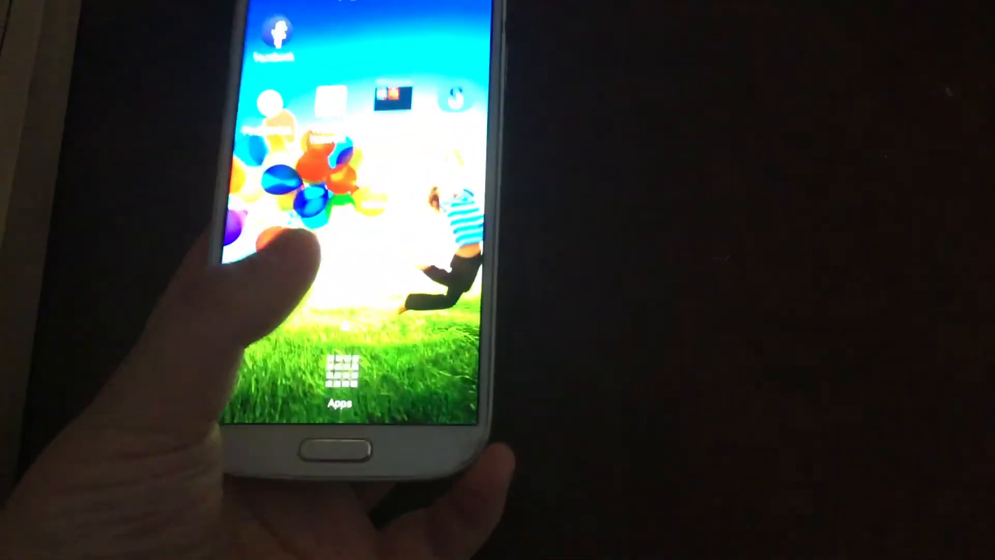
{"action": "left_click", "coordinate": [341, 374]}
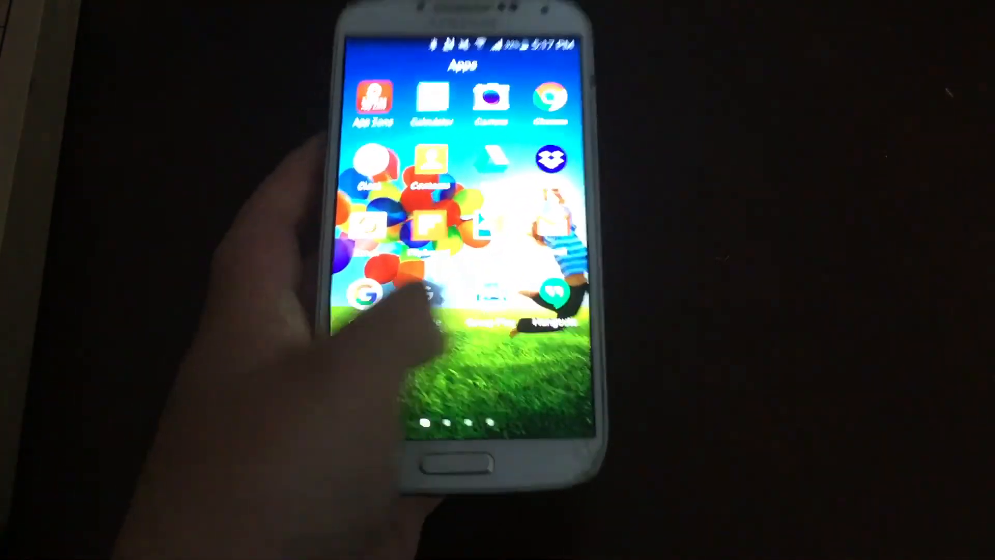